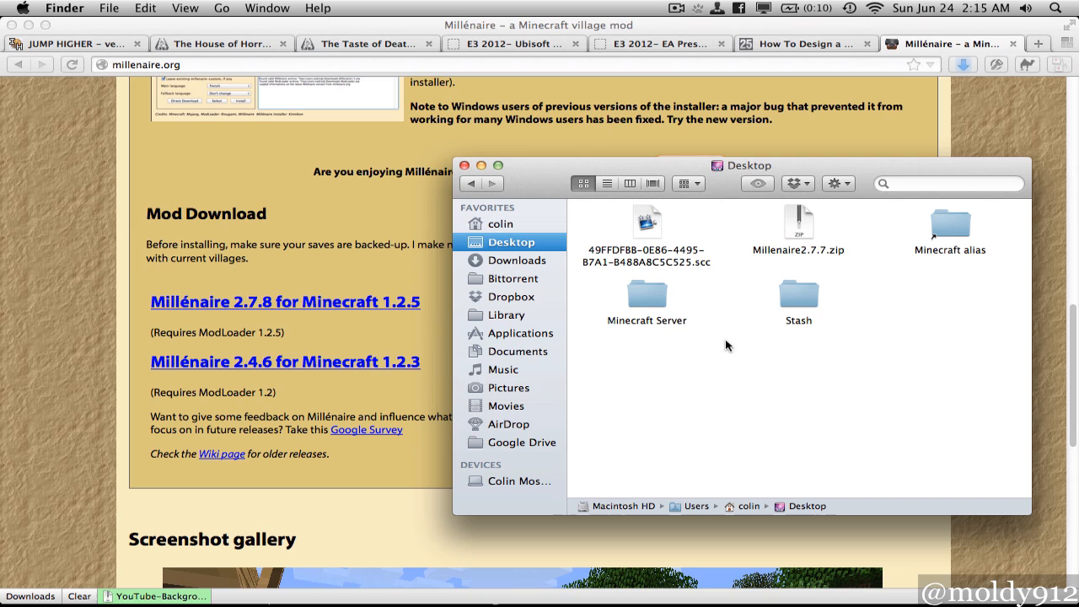
pyautogui.moveTo(145, 192)
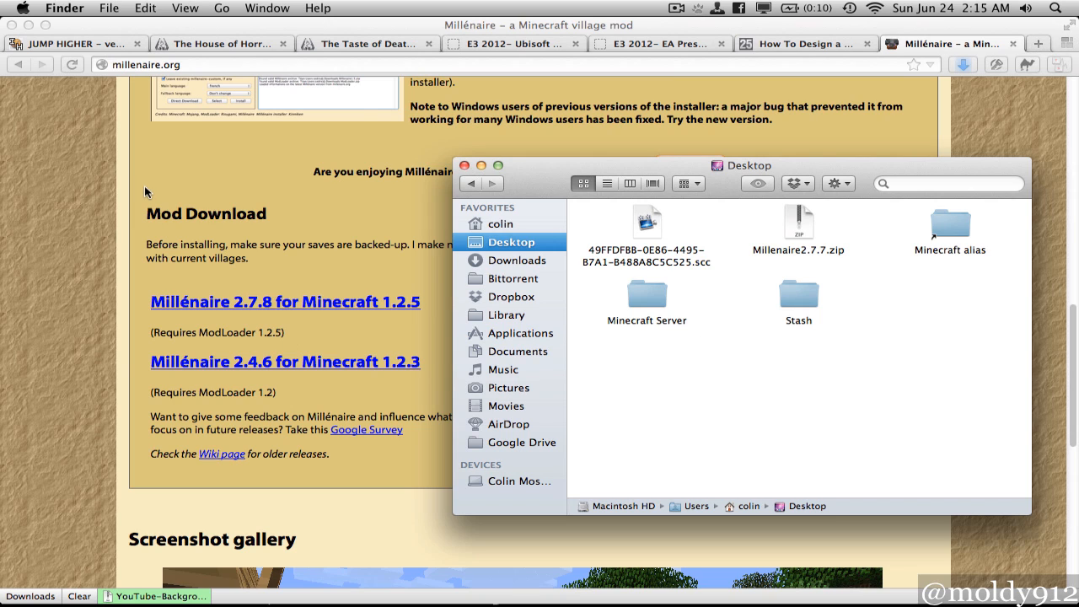
pyautogui.moveTo(148, 192)
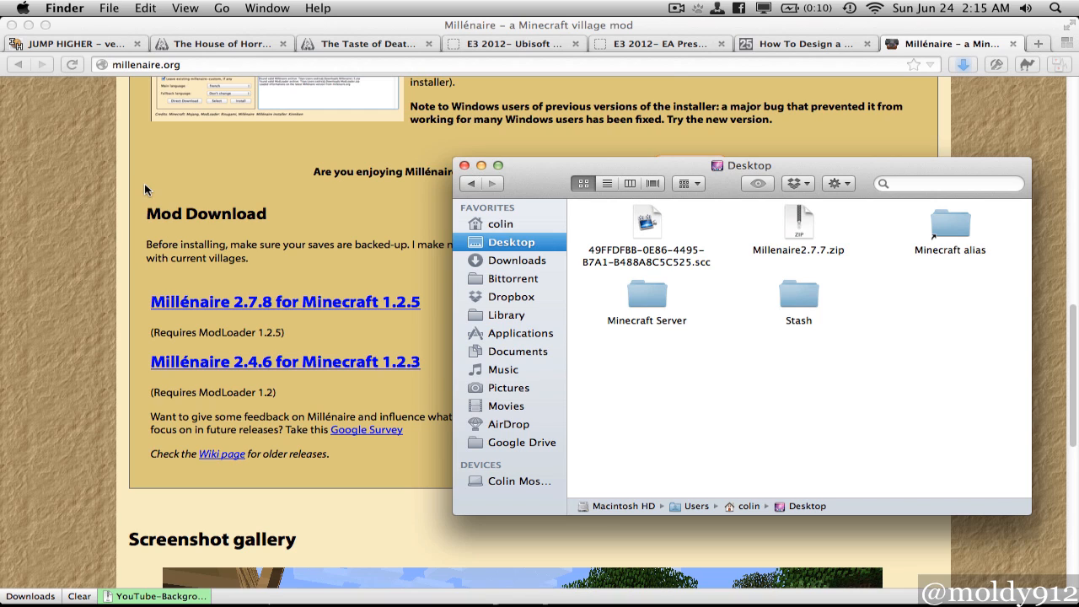
pyautogui.moveTo(503, 330)
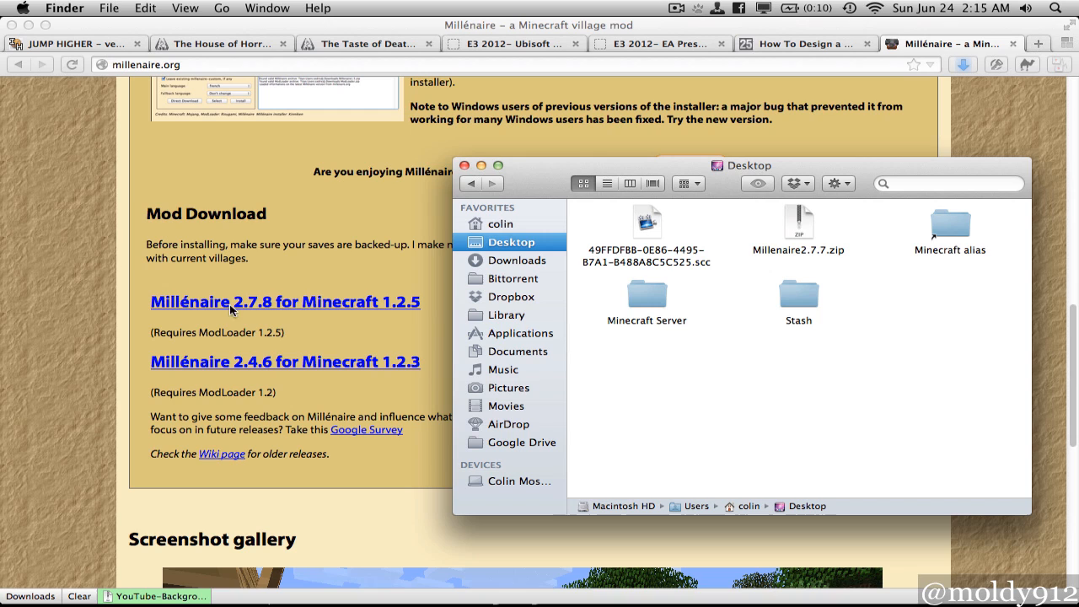
pyautogui.moveTo(832, 247)
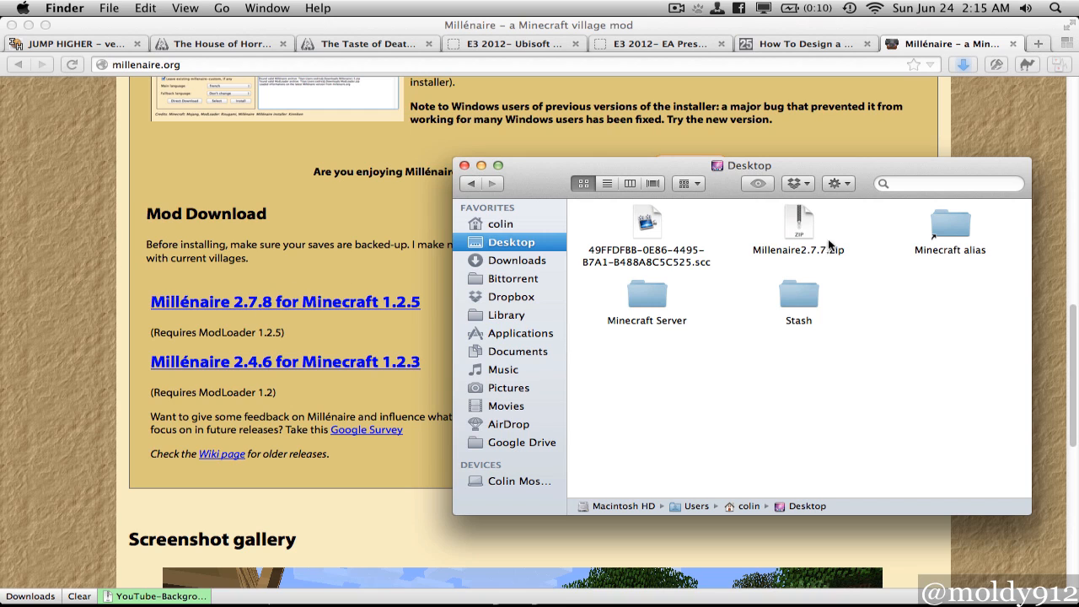
# Step: Launch Magic Launcher from Spotlight and start adding a mod in Setup
pyautogui.click(797, 223)
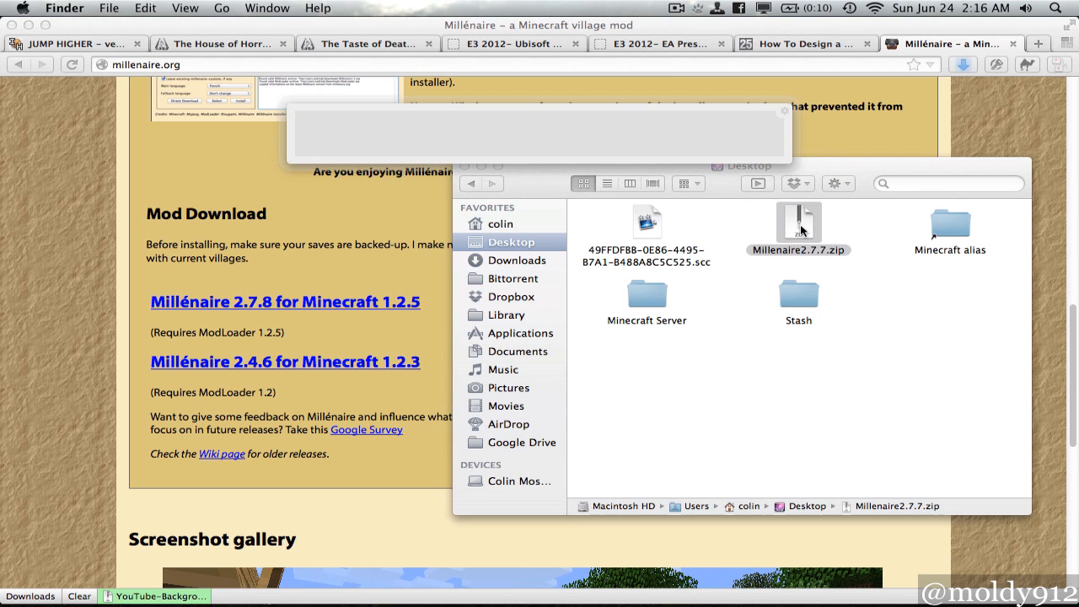
pyautogui.write('magic')
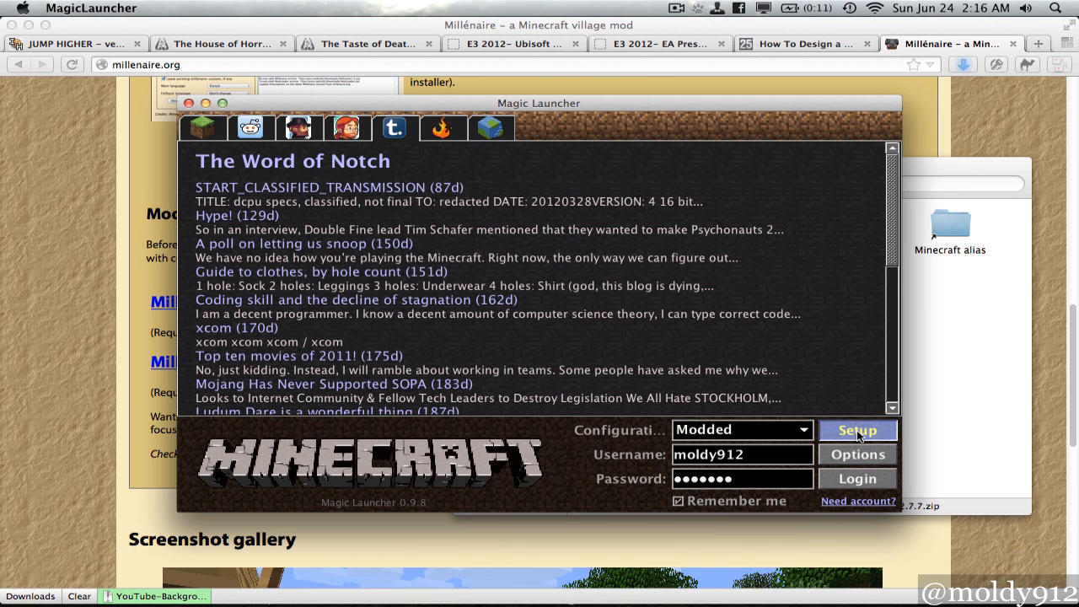
pyautogui.click(857, 430)
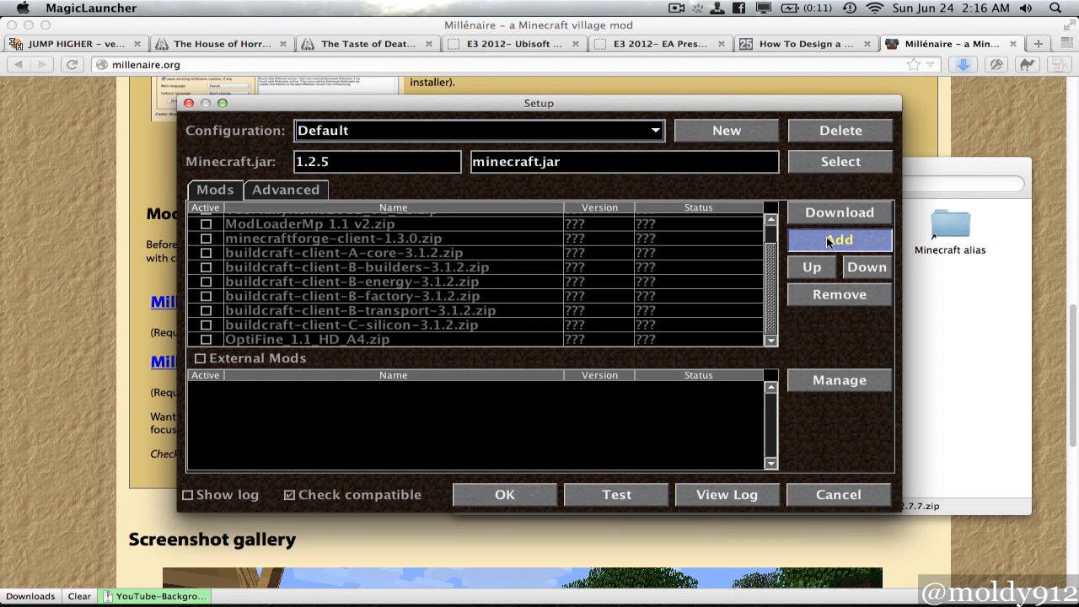
pyautogui.click(840, 240)
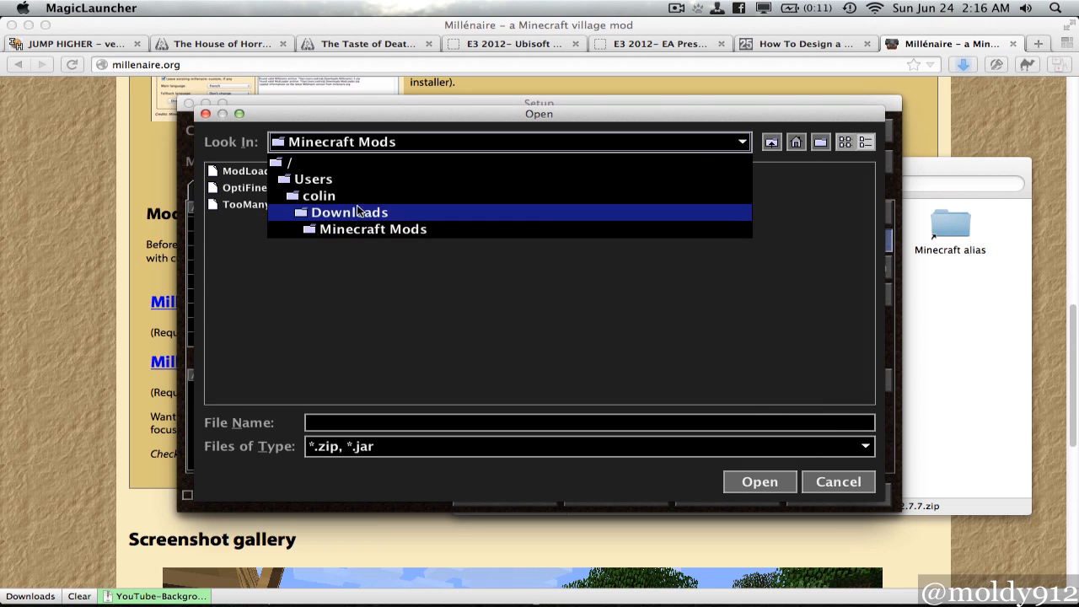
# Step: Add Millenaire2.7.7.zip from the Desktop to the Default configuration's mod list
pyautogui.click(319, 196)
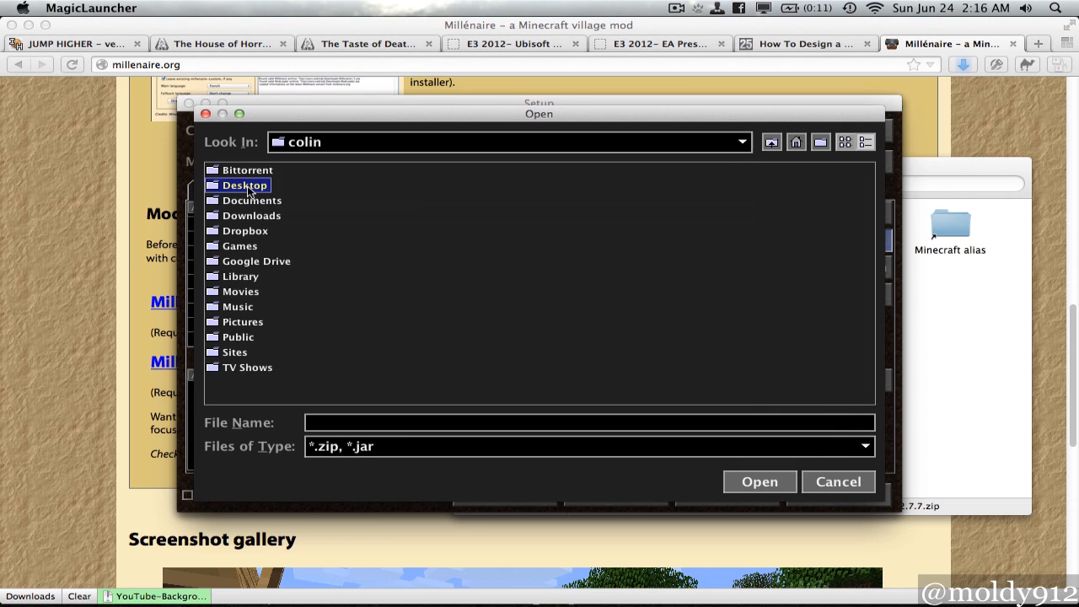
pyautogui.doubleClick(245, 184)
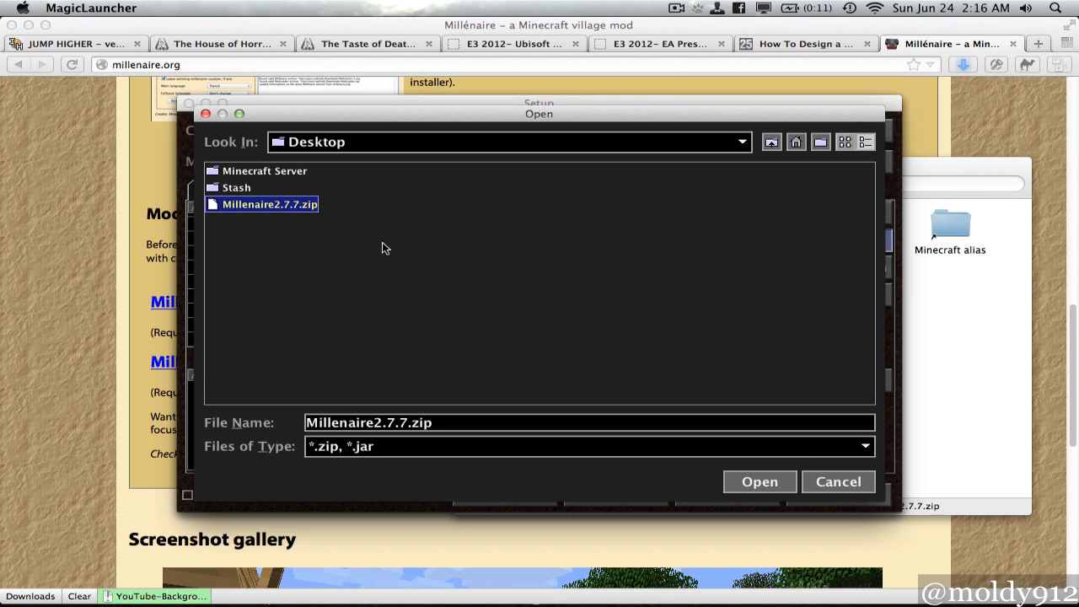
pyautogui.click(759, 482)
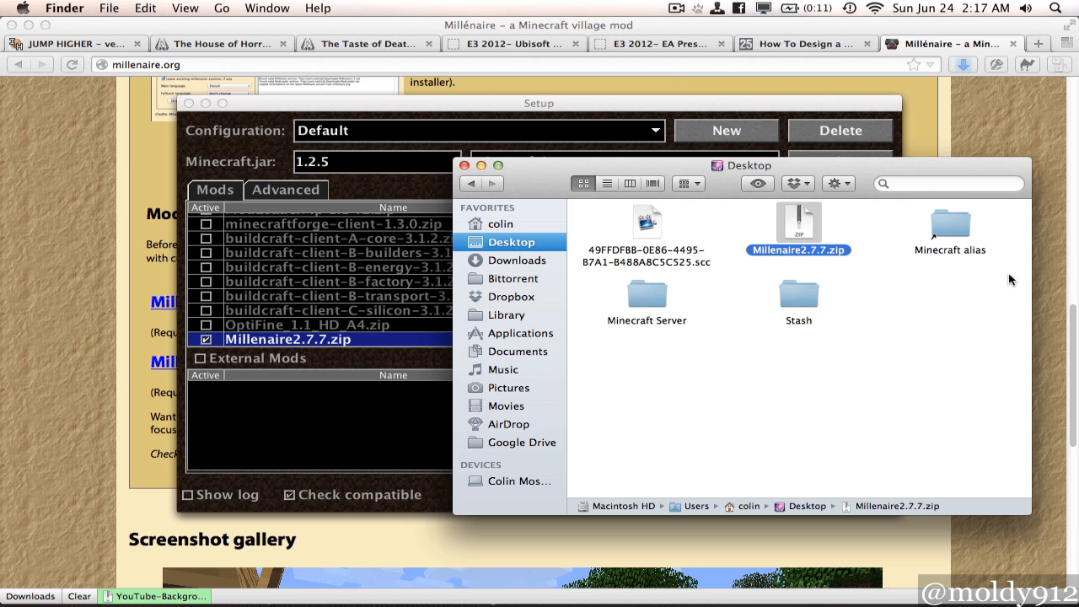
pyautogui.moveTo(808, 229)
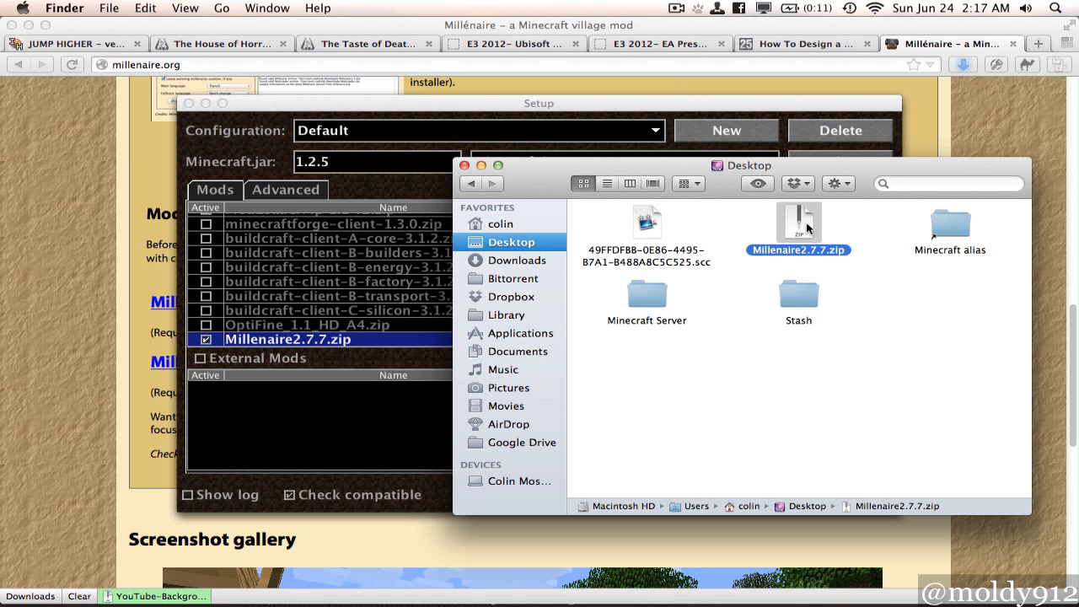
# Step: Extract Millenaire2.7.7.zip on the Desktop and browse the Millénaire 2.7.7 folder
pyautogui.doubleClick(799, 222)
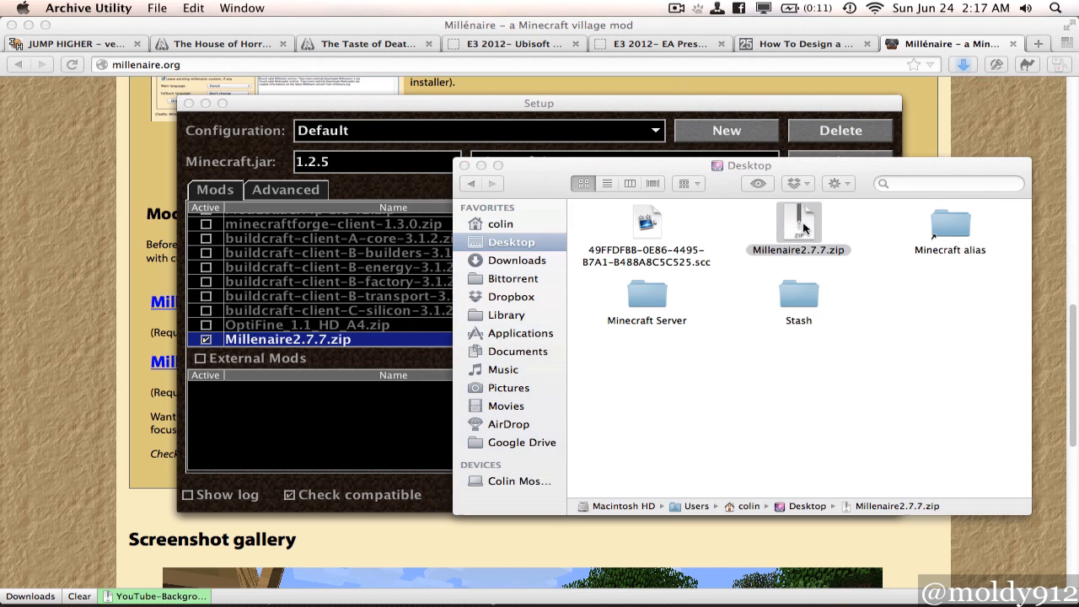
pyautogui.doubleClick(797, 223)
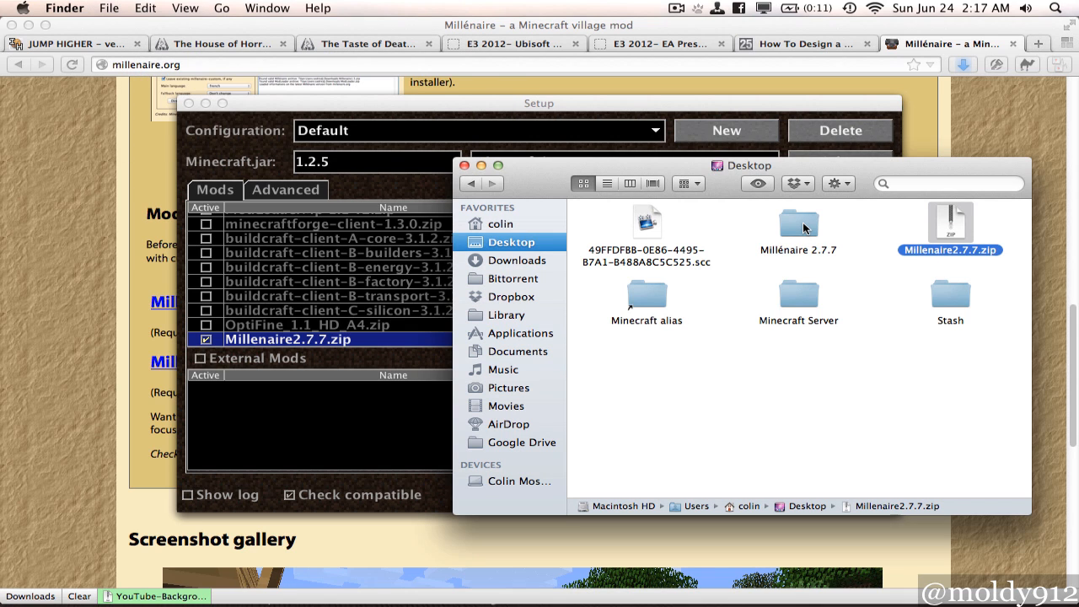
pyautogui.doubleClick(798, 225)
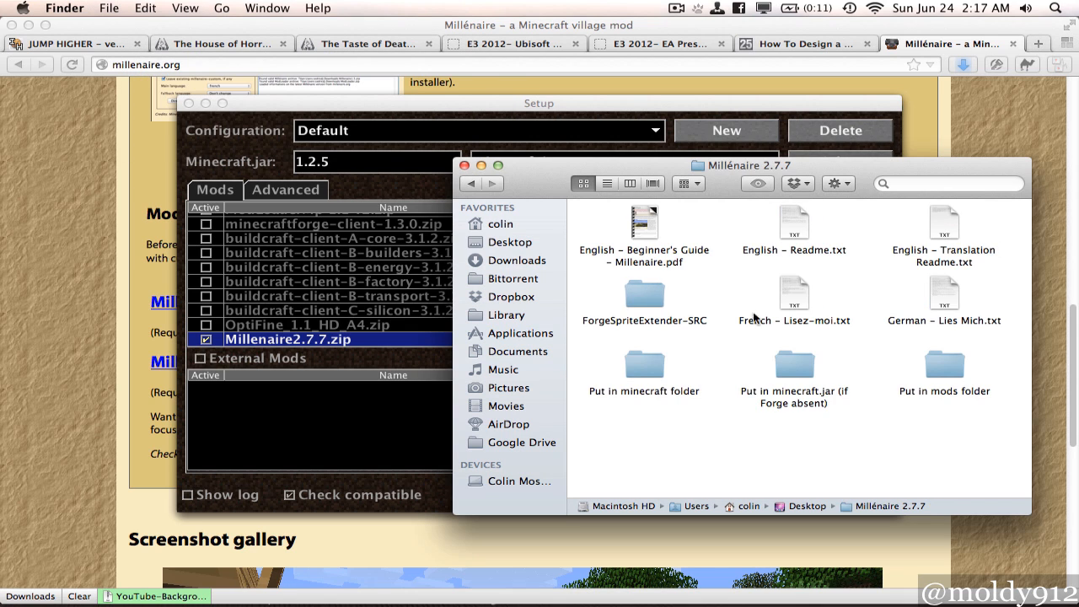
pyautogui.moveTo(727, 331)
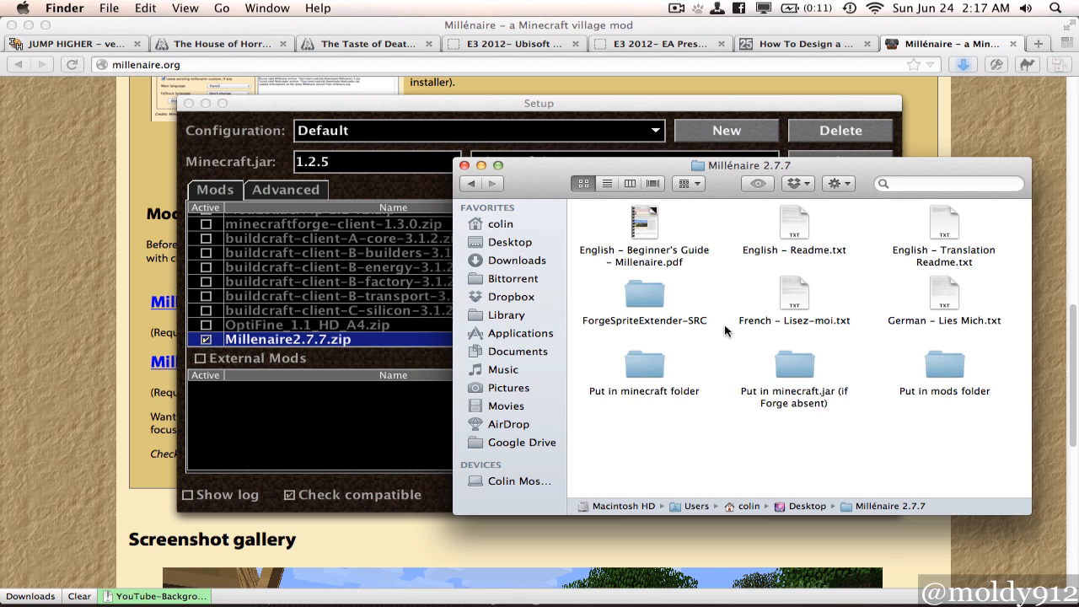
pyautogui.moveTo(759, 368)
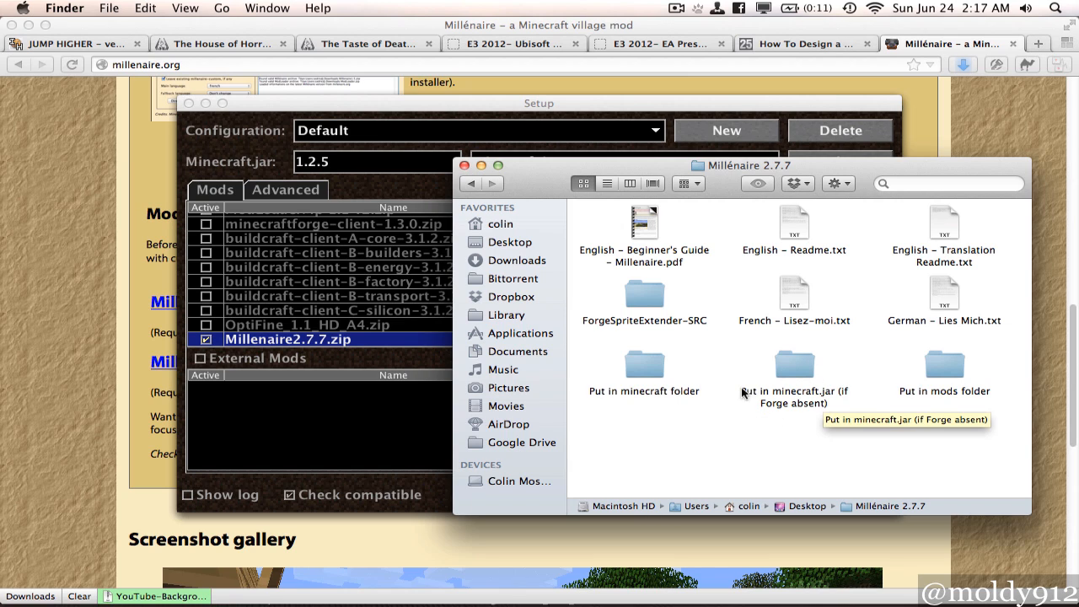
pyautogui.moveTo(895, 368)
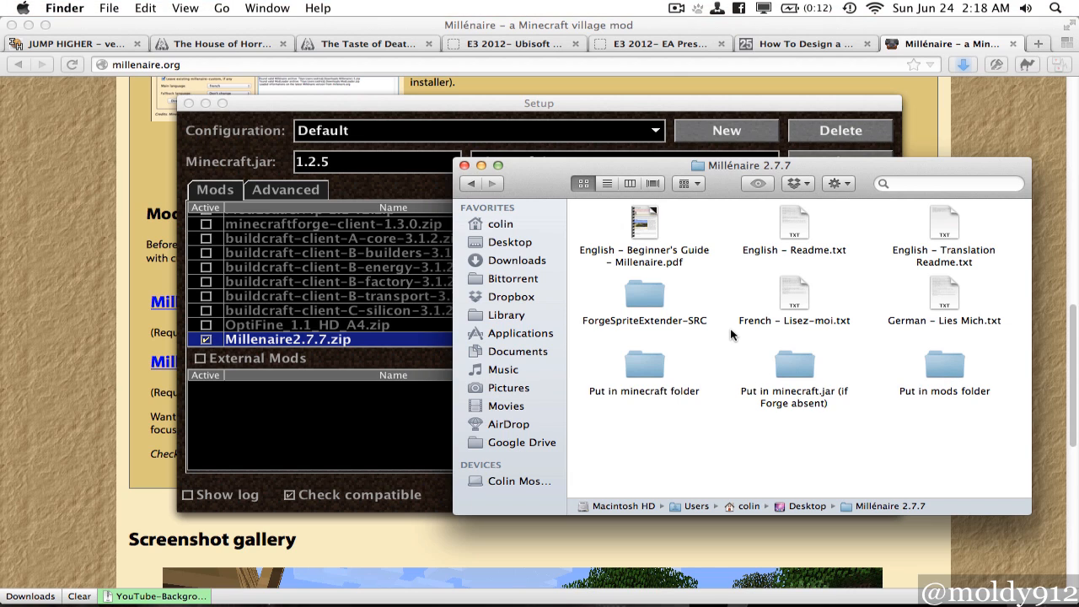
pyautogui.moveTo(796, 368)
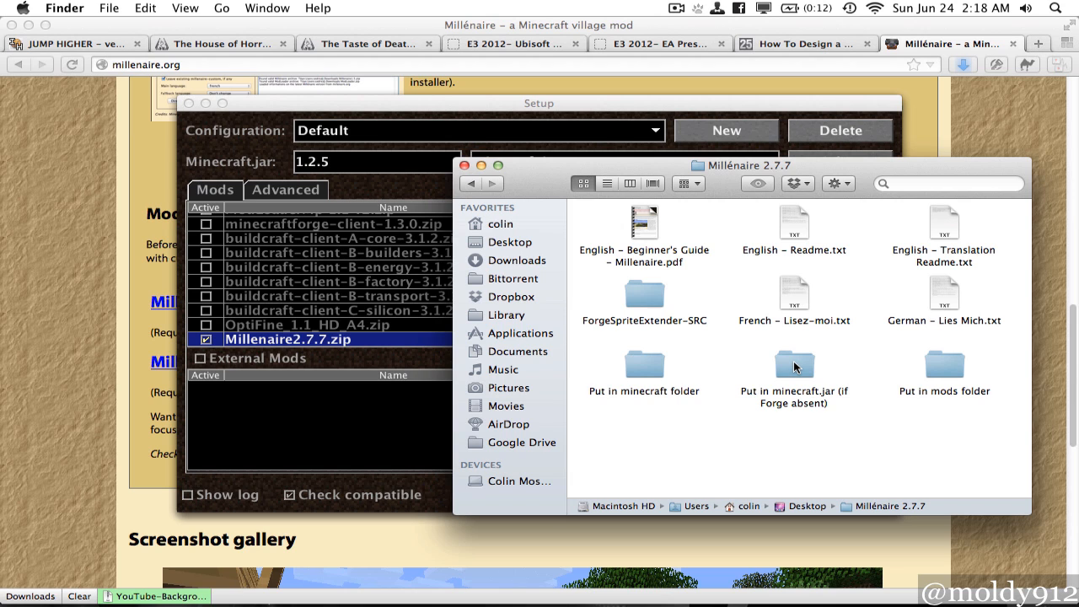
# Step: Compress the ten items of 'Put in minecraft.jar (if Forge absent)' into Archive.zip
pyautogui.doubleClick(792, 364)
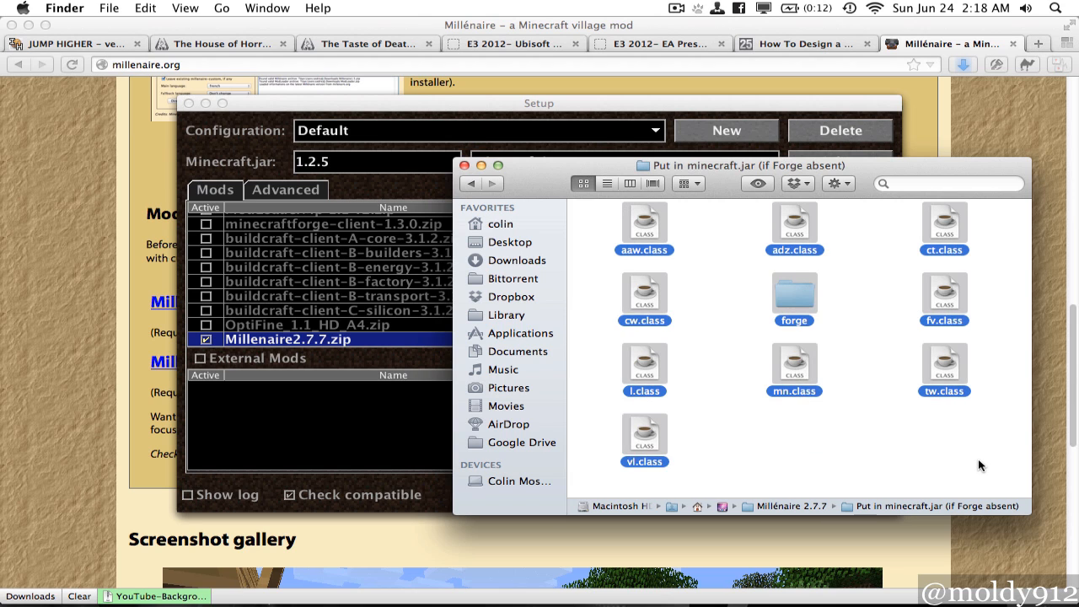
pyautogui.doubleClick(792, 290)
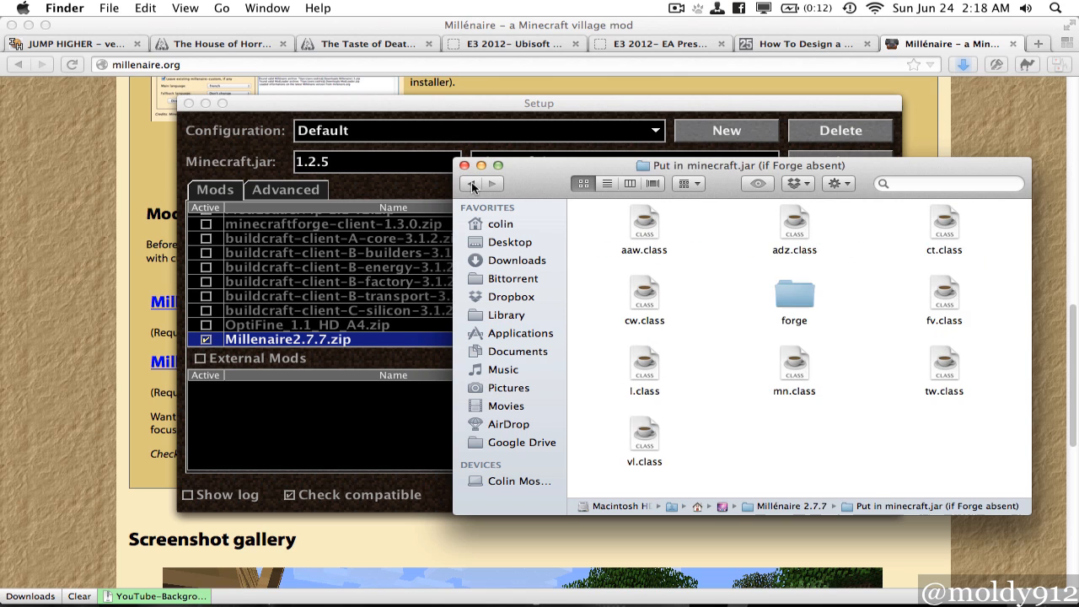
pyautogui.moveTo(606, 228)
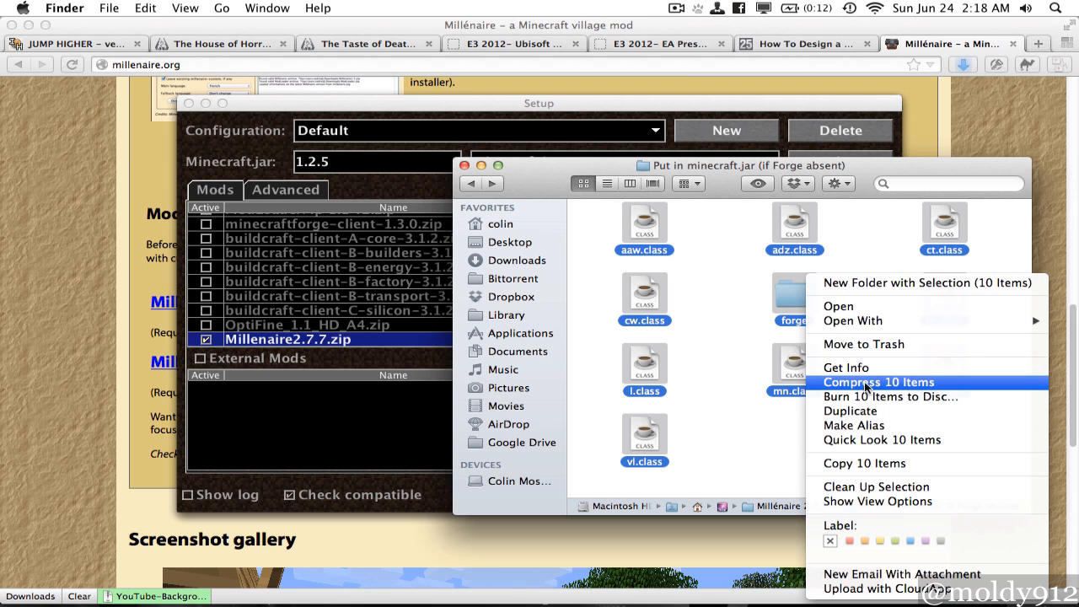
pyautogui.click(879, 381)
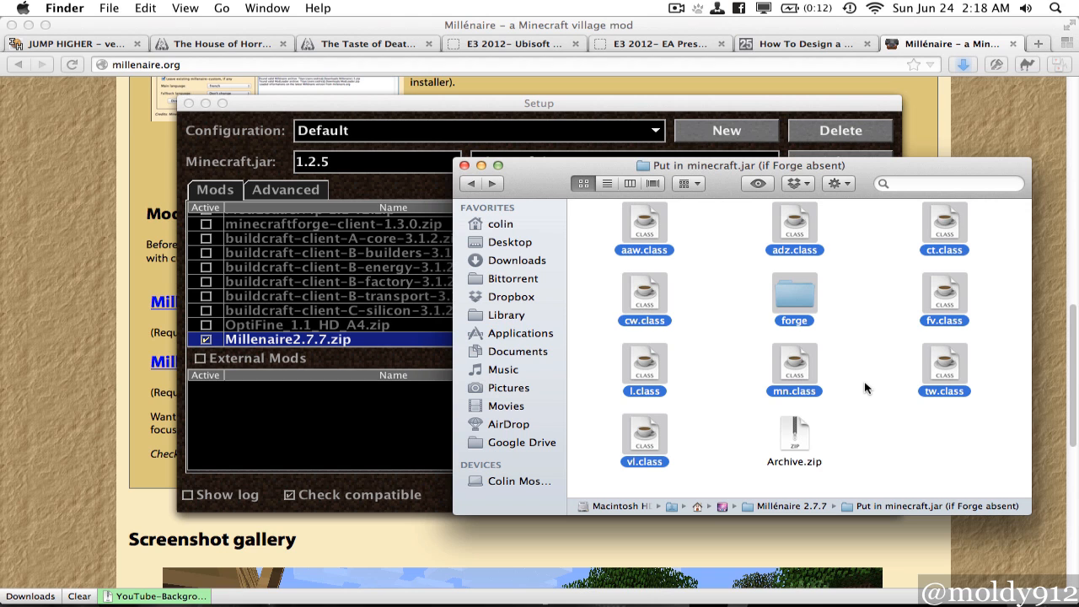
pyautogui.click(792, 432)
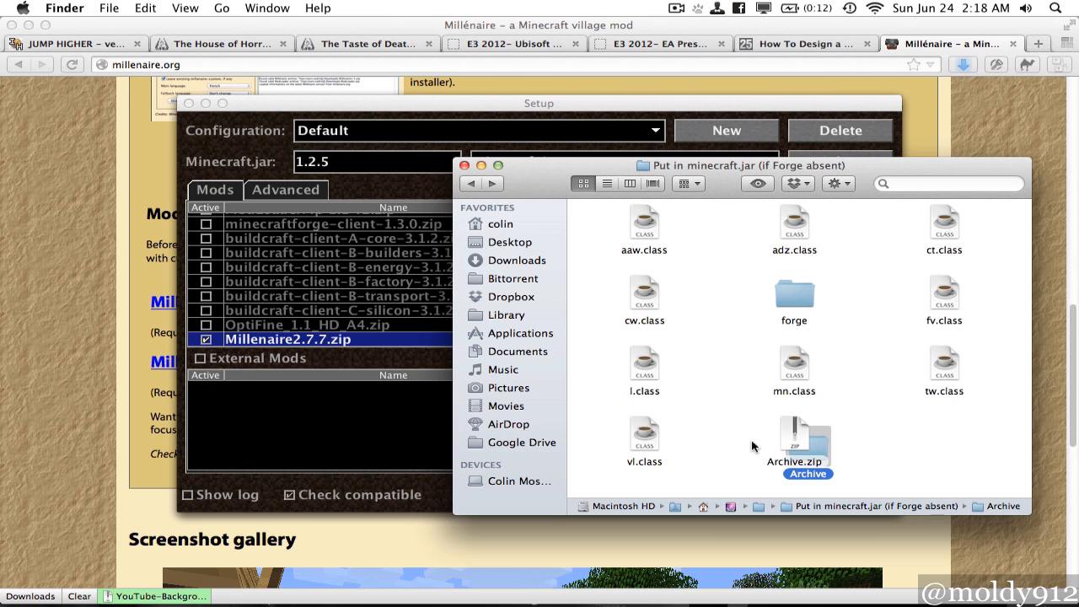
pyautogui.rightClick(803, 442)
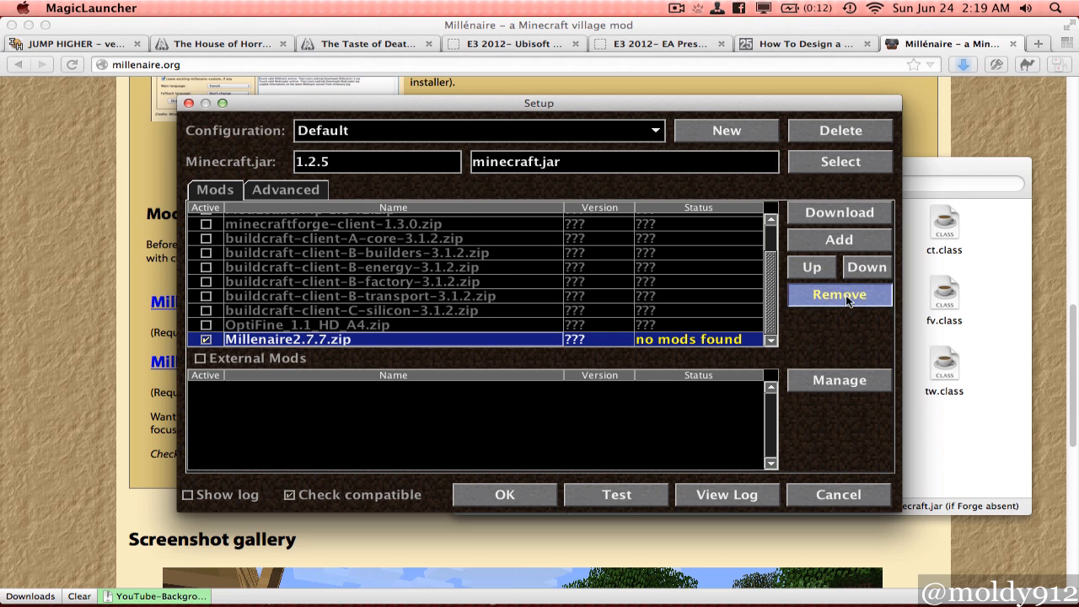
# Step: Add 'Millenaire Mods FOUND!!!.zip' from the Desktop as a checked mod with status OK
pyautogui.click(838, 239)
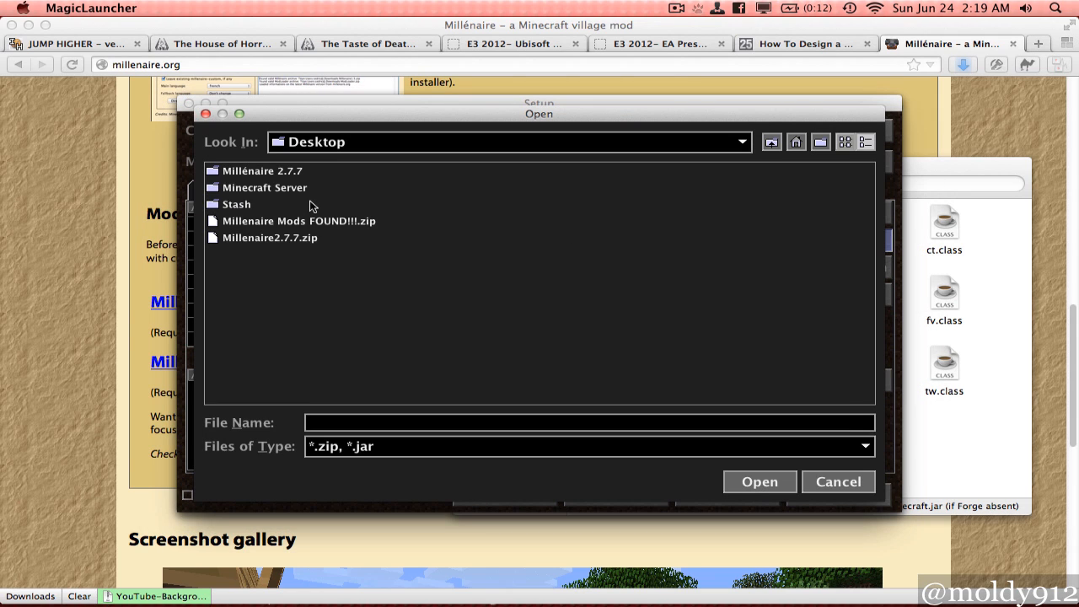
pyautogui.moveTo(344, 202)
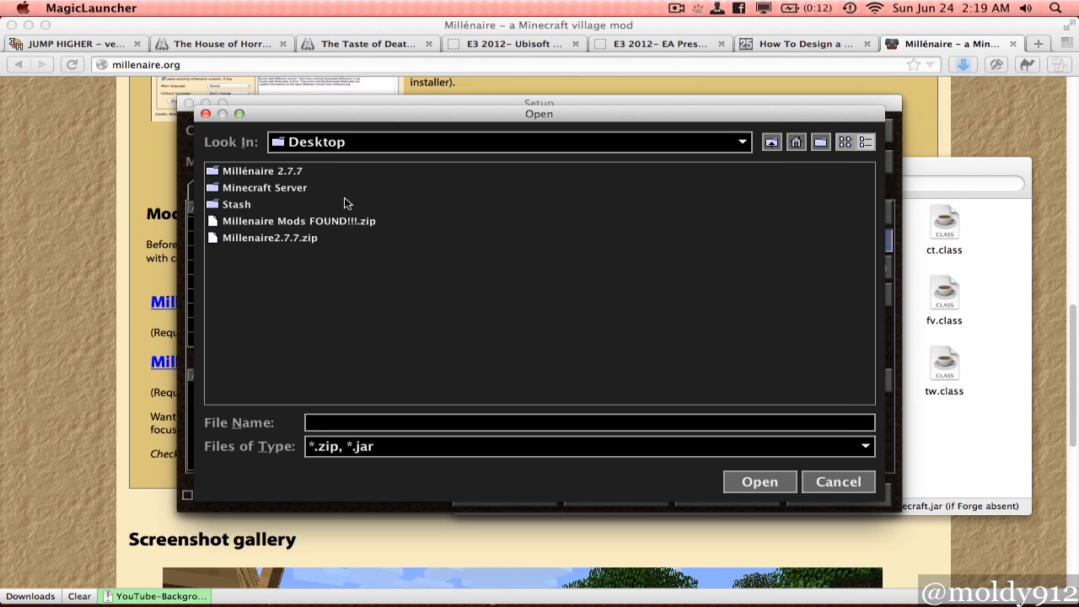
pyautogui.click(299, 221)
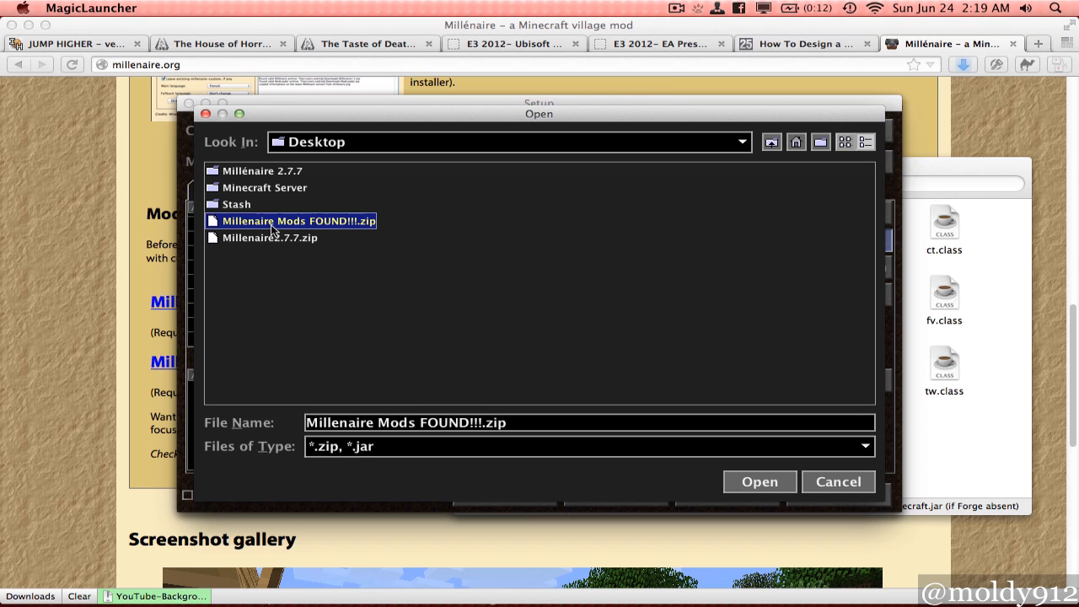
pyautogui.moveTo(306, 229)
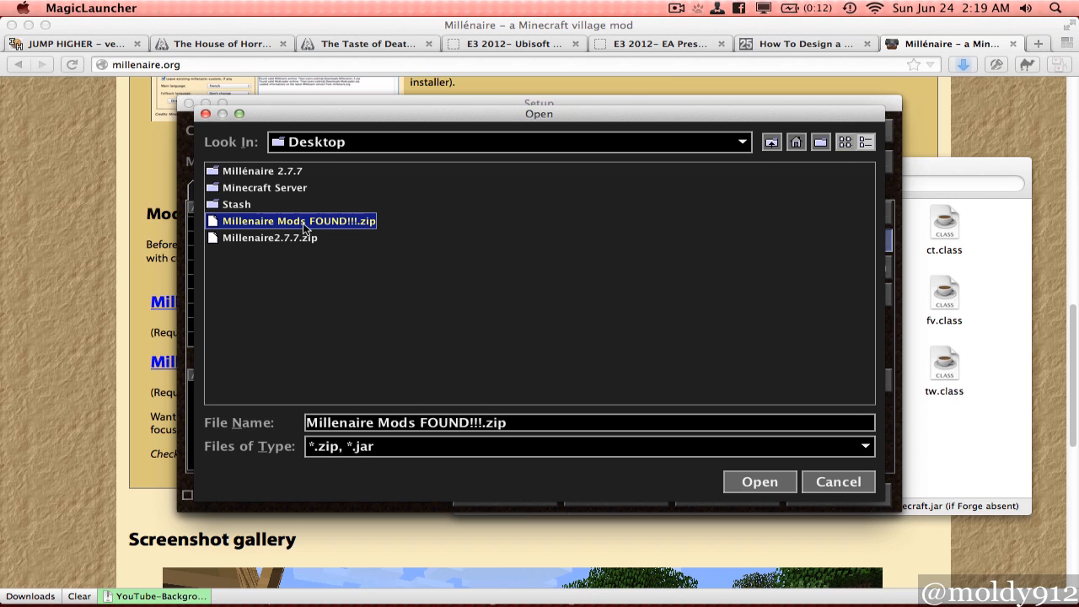
pyautogui.moveTo(418, 307)
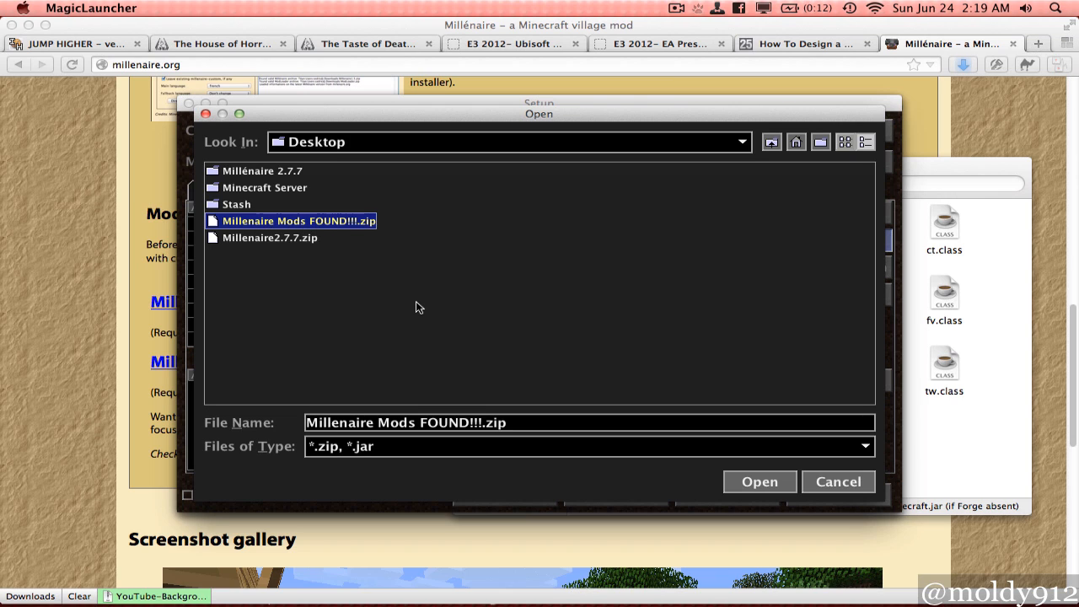
pyautogui.click(759, 482)
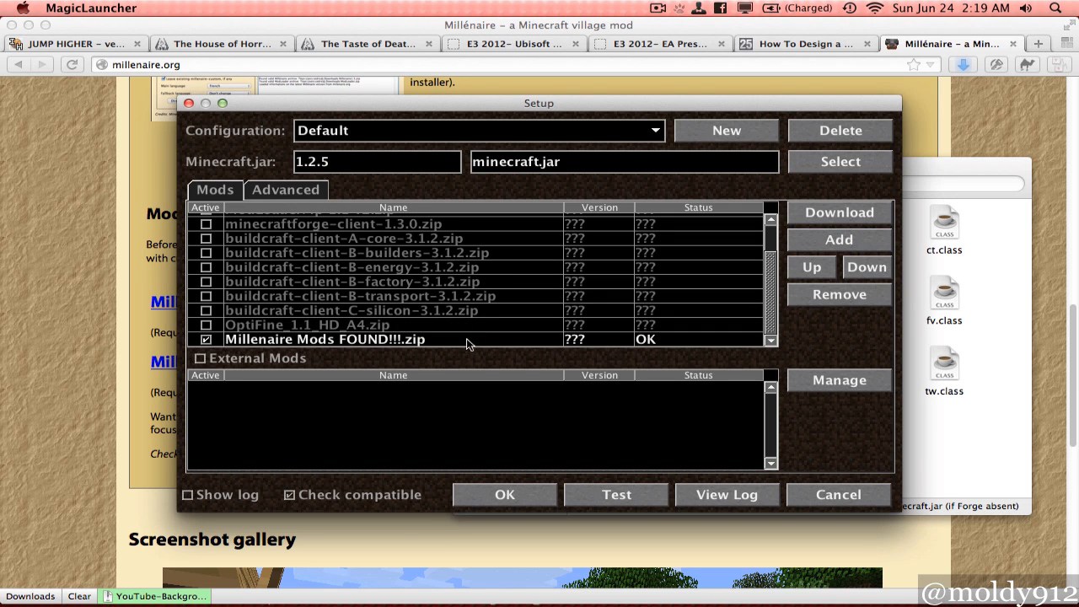
pyautogui.click(469, 339)
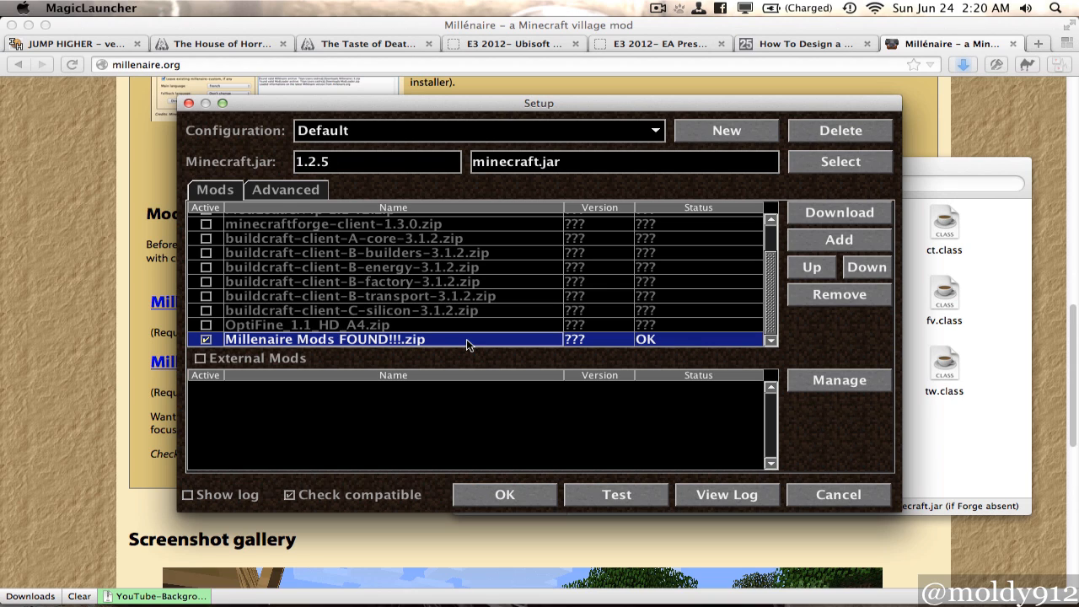
pyautogui.moveTo(919, 428)
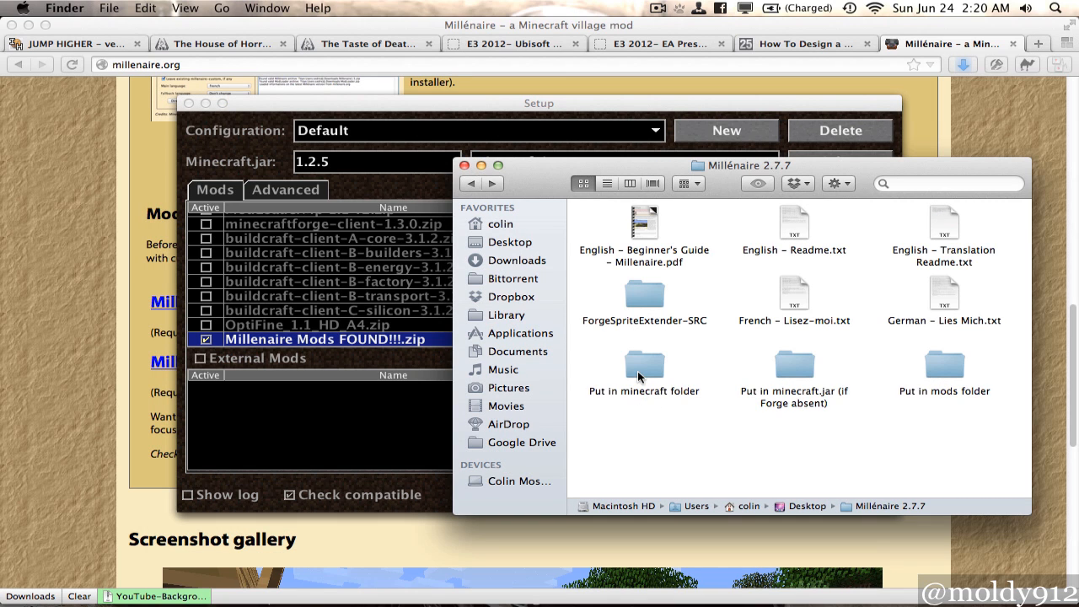
pyautogui.moveTo(948, 369)
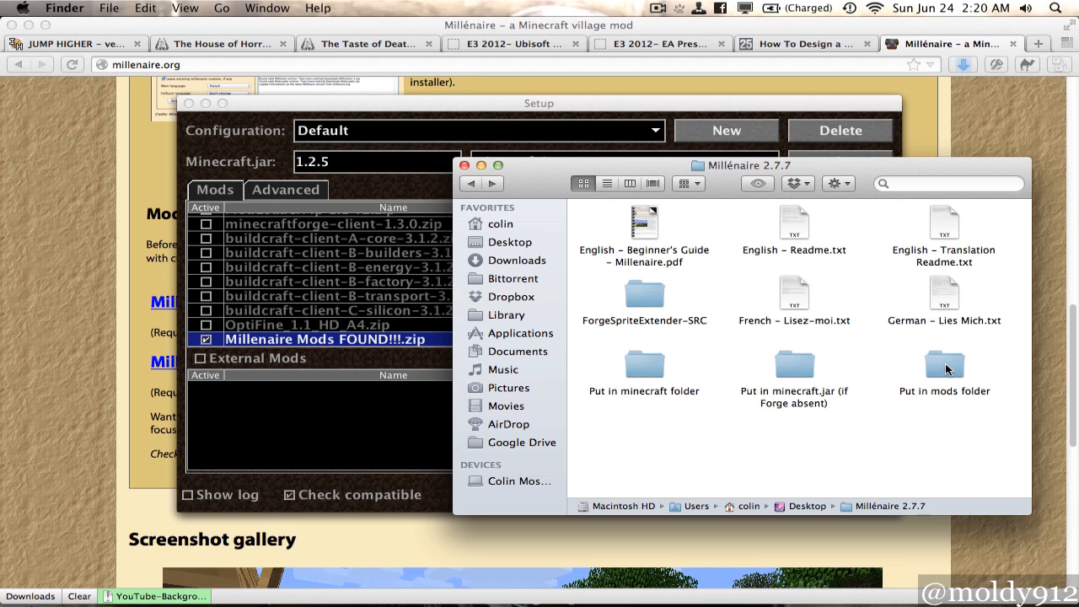
pyautogui.moveTo(854, 384)
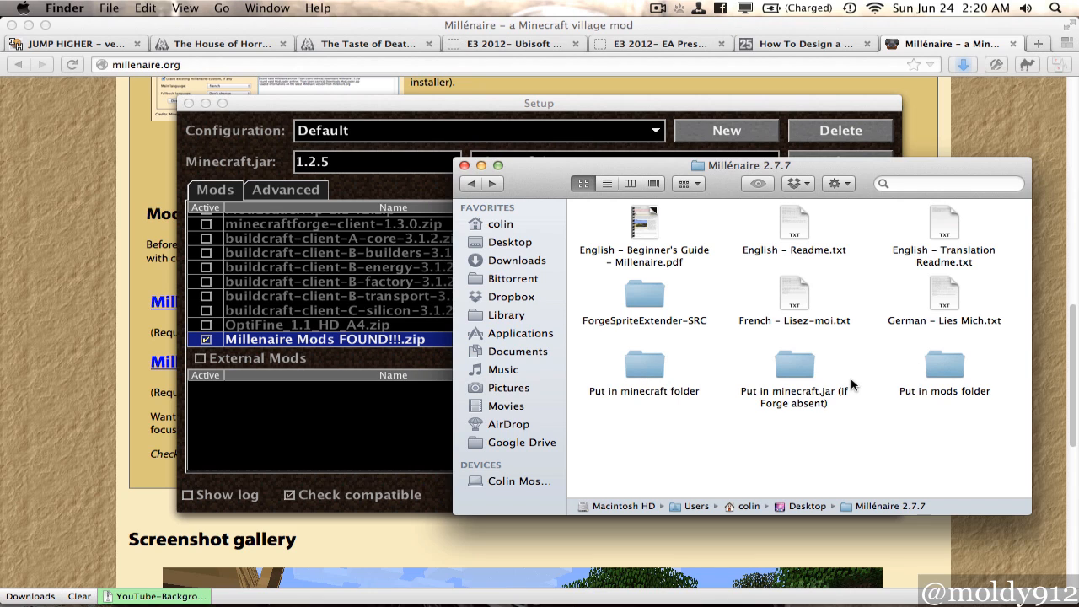